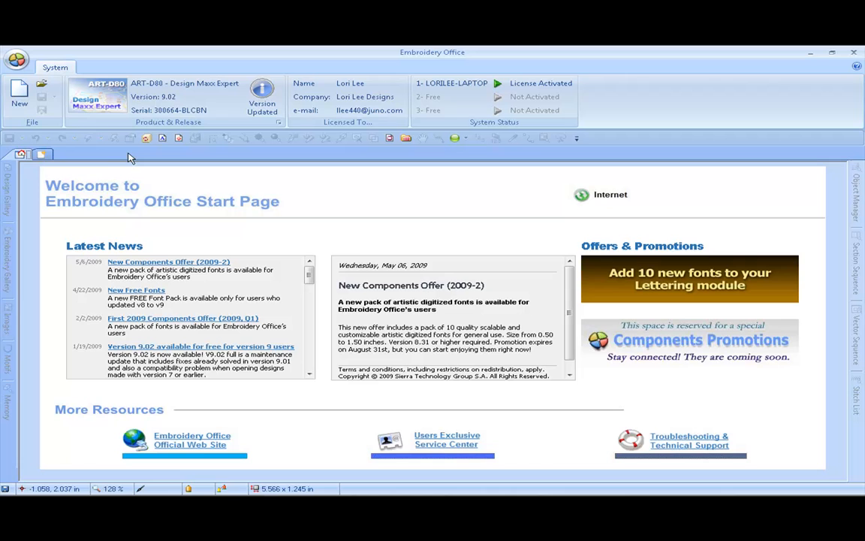
pyautogui.moveTo(38, 105)
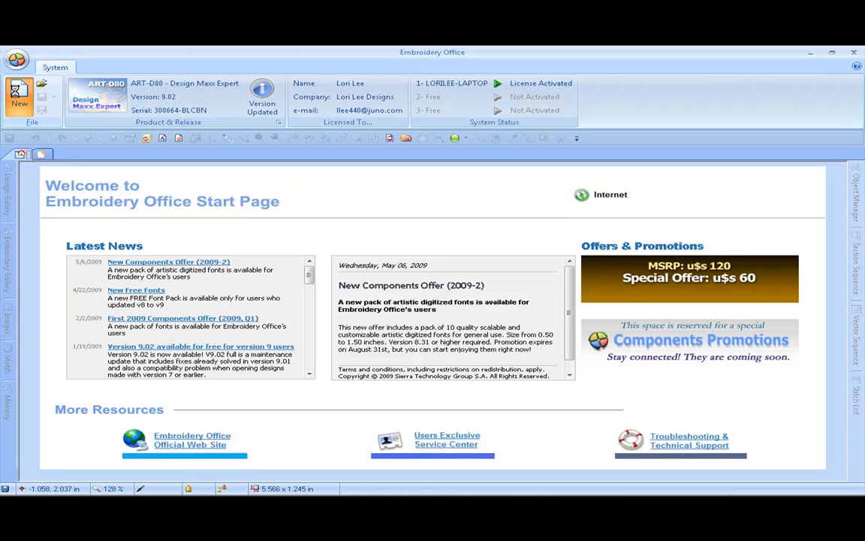
# Step: Create a new blank design, Design16, from the System tab
pyautogui.click(18, 93)
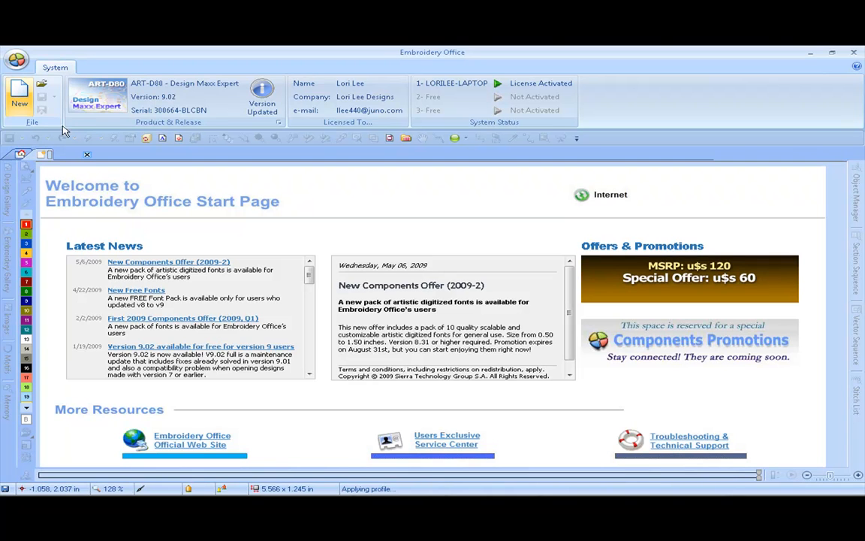
pyautogui.click(19, 90)
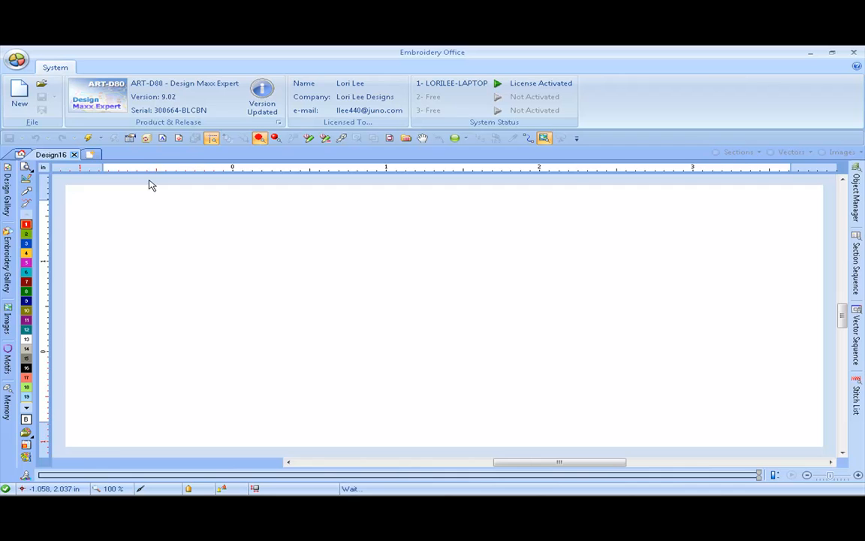
# Step: Start a lettering object in the Tango digitized font with 0.4 letter height
pyautogui.click(53, 67)
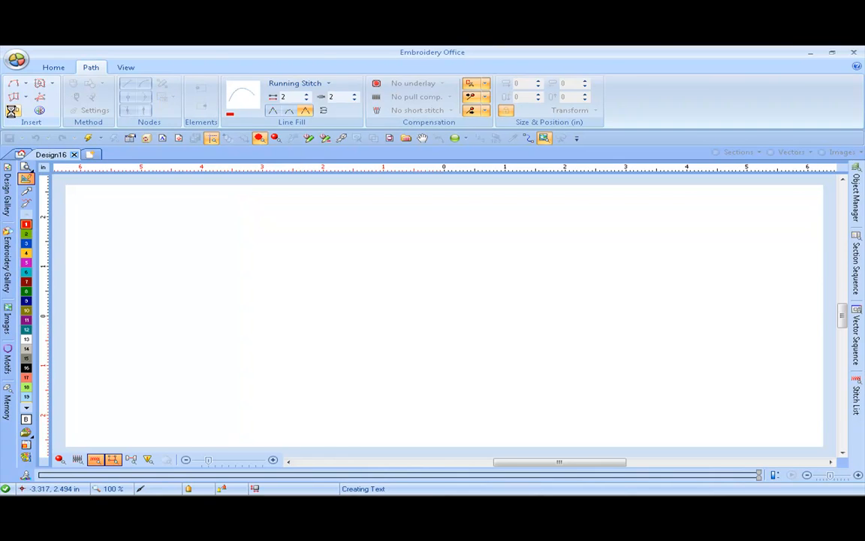
pyautogui.click(98, 67)
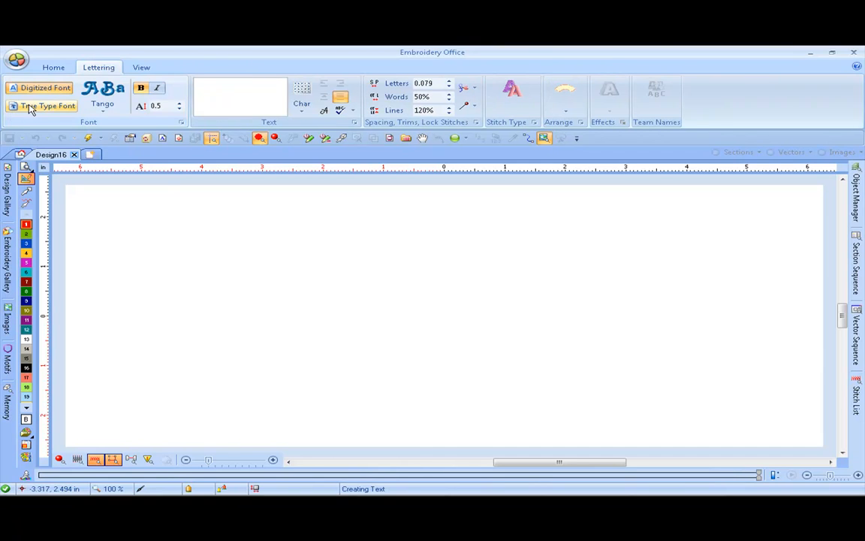
pyautogui.click(45, 87)
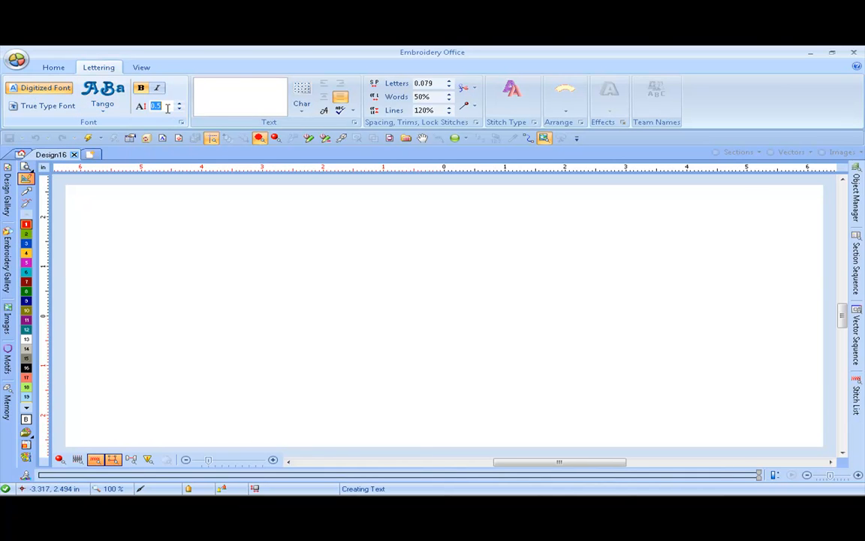
pyautogui.write('0.')
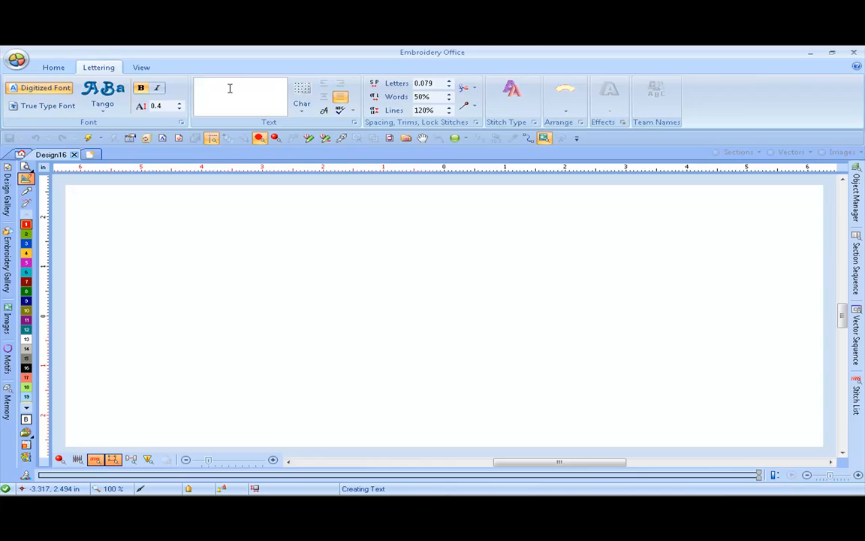
# Step: Type 'Arced Lettering' into the Lettering text box
pyautogui.write('Arced Lette')
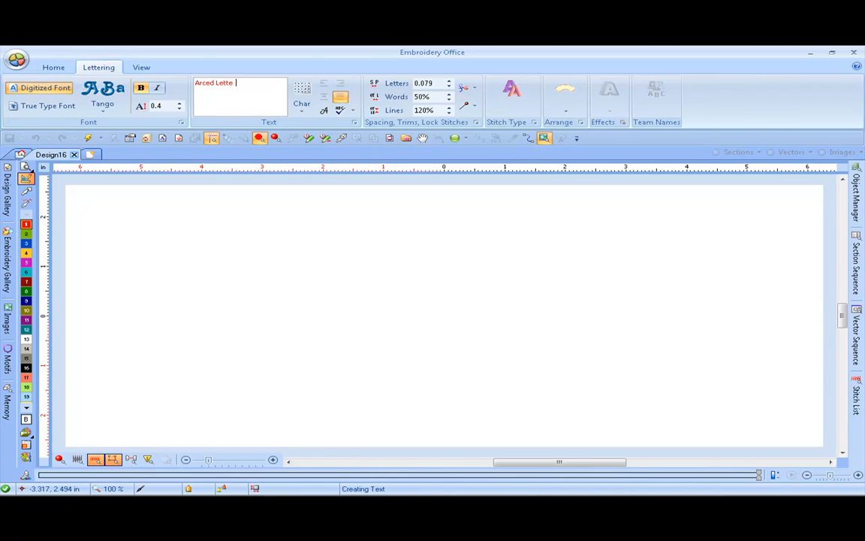
pyautogui.write('ring')
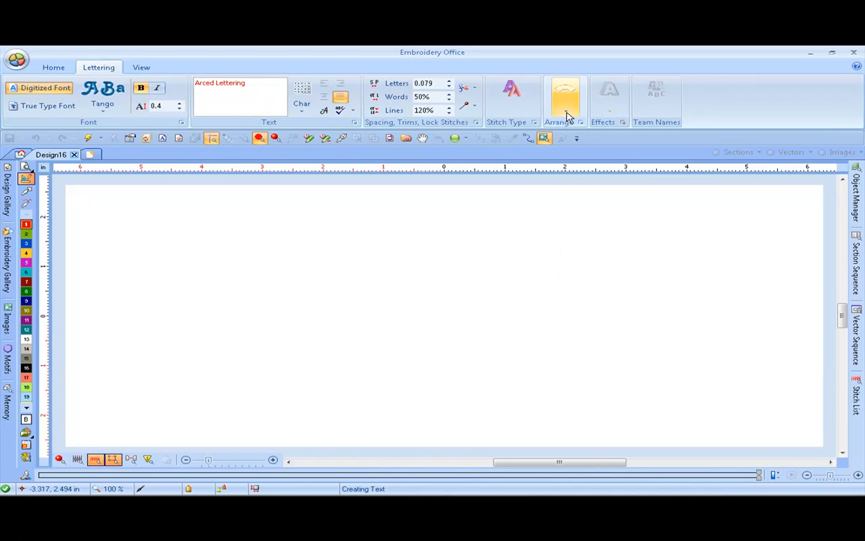
pyautogui.click(565, 90)
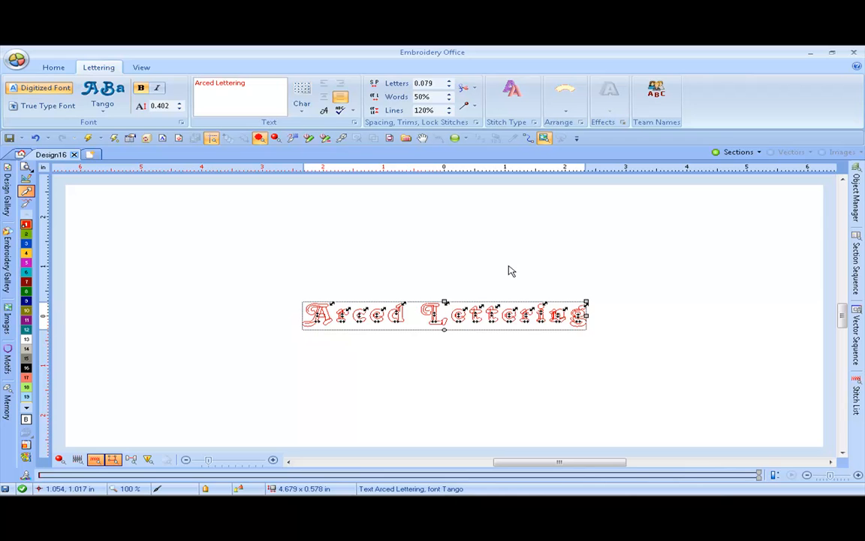
pyautogui.moveTo(444, 331)
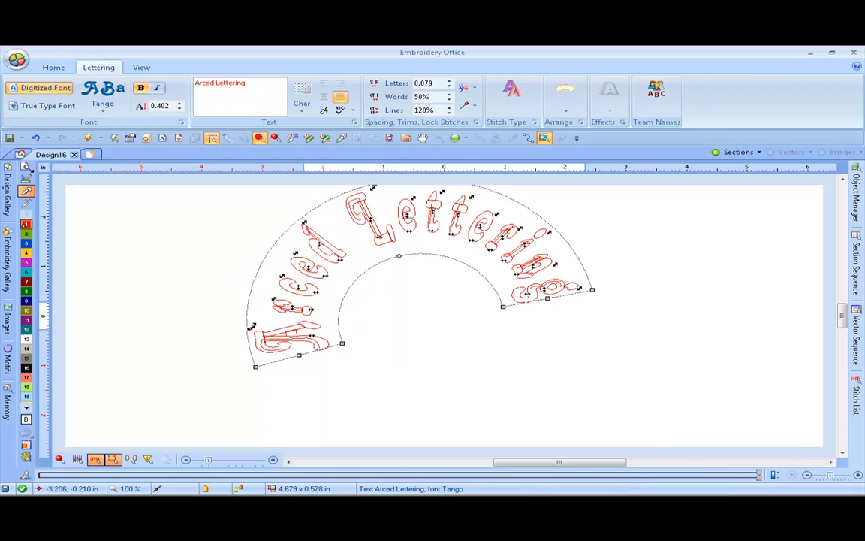
pyautogui.moveTo(292, 327)
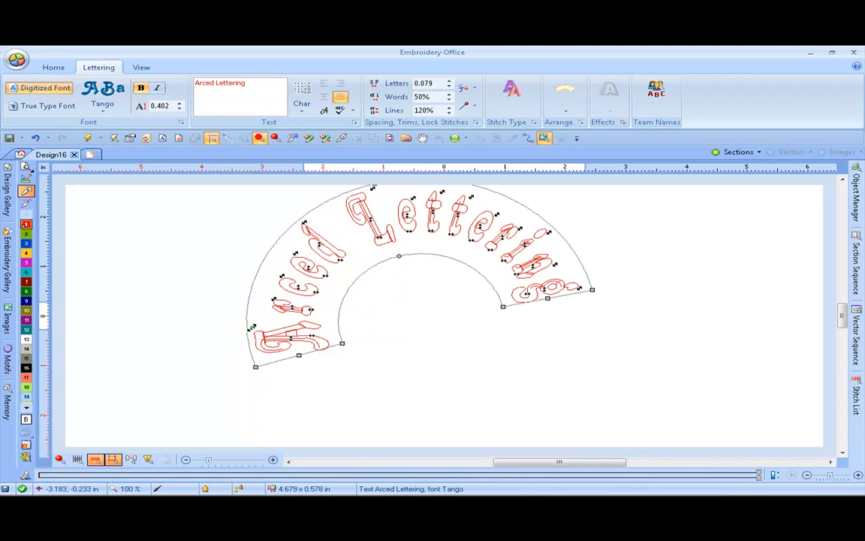
# Step: Drag the first letter A off the arc to sit lower inside it
pyautogui.moveTo(293, 338); pyautogui.dragTo(259, 345)
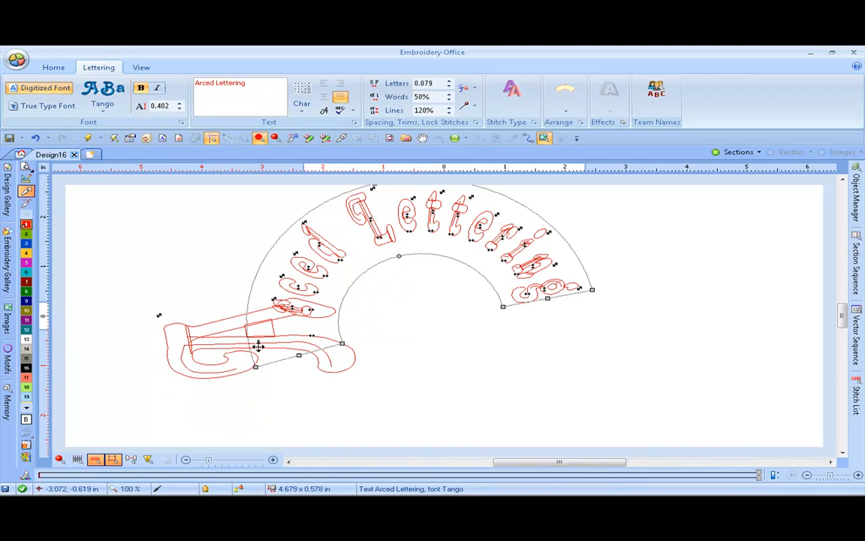
pyautogui.moveTo(259, 346); pyautogui.dragTo(252, 356)
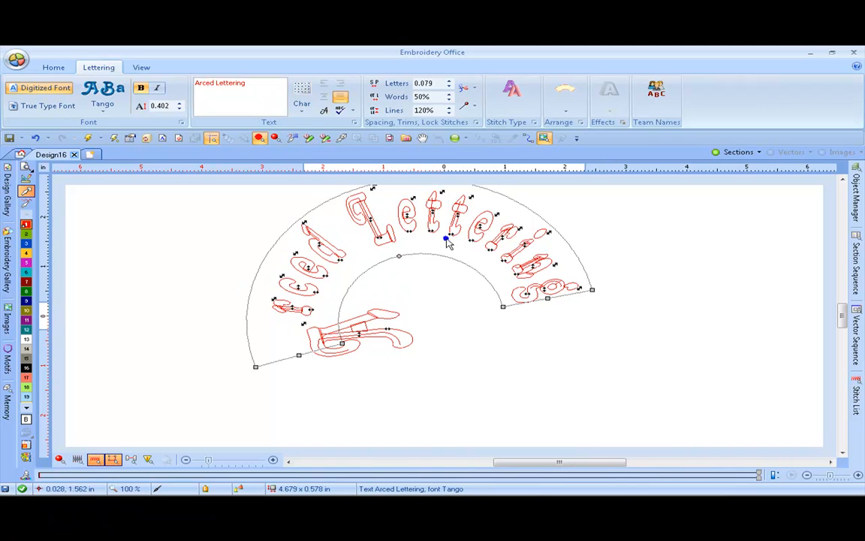
# Step: Right-click the arced lettering to bring up its accept actions
pyautogui.rightClick(447, 240)
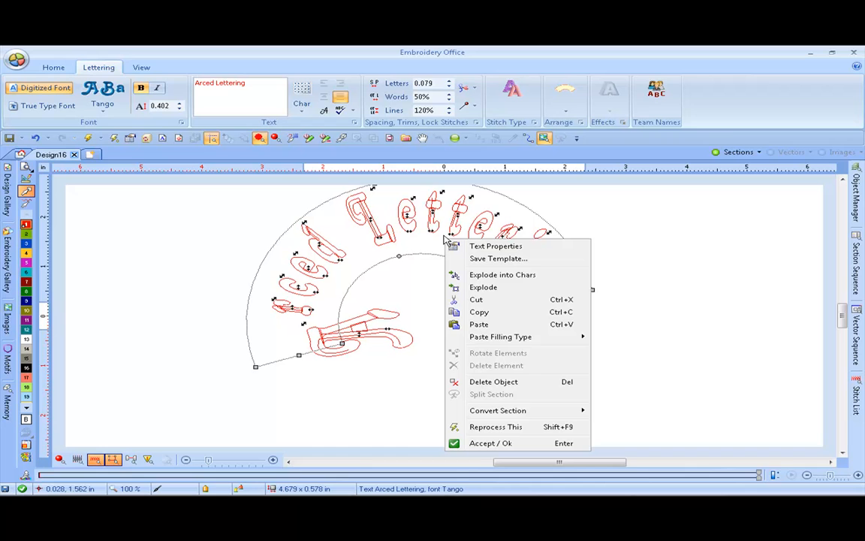
pyautogui.moveTo(89, 144)
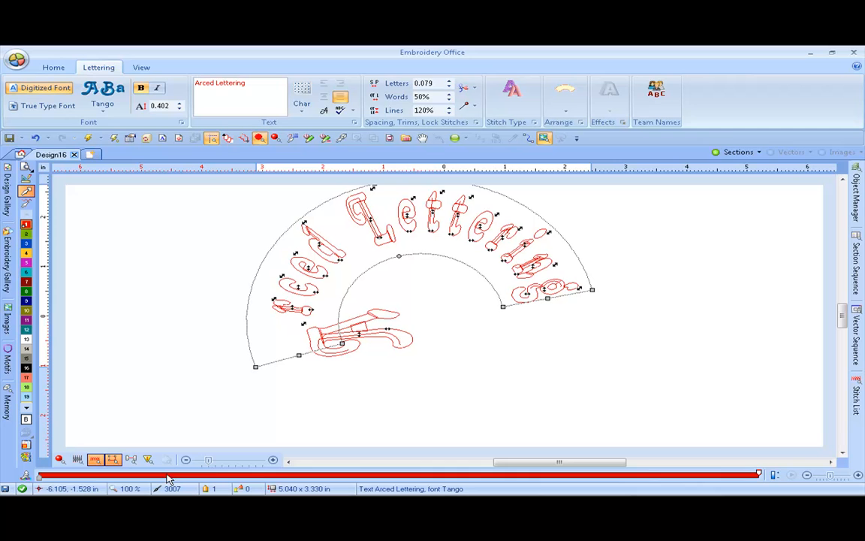
pyautogui.moveTo(165, 260)
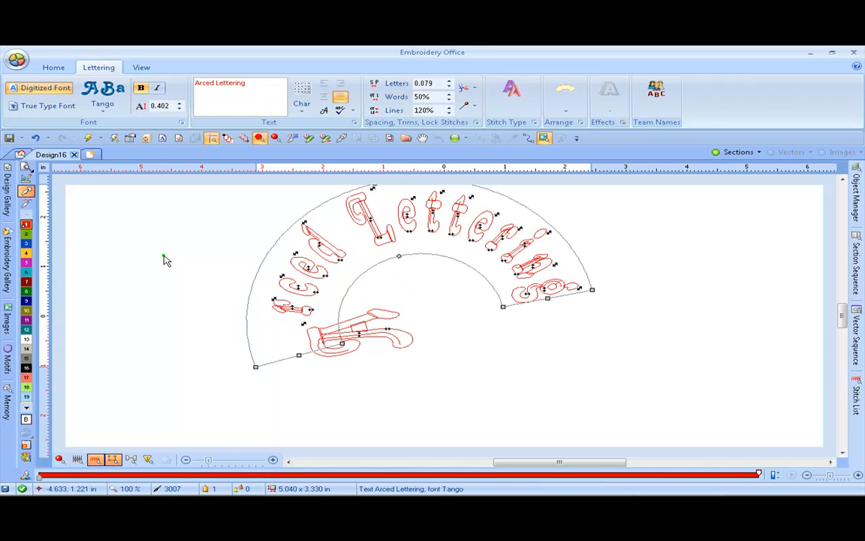
pyautogui.click(54, 67)
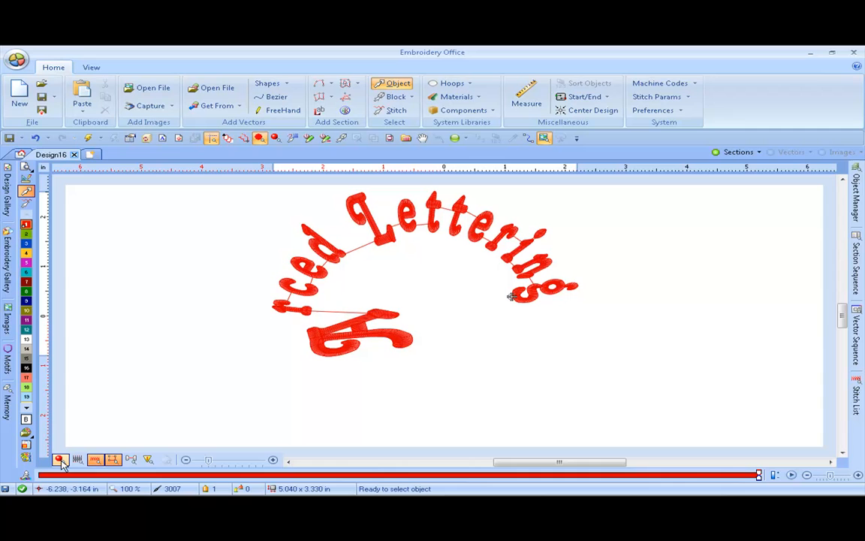
pyautogui.moveTo(62, 460)
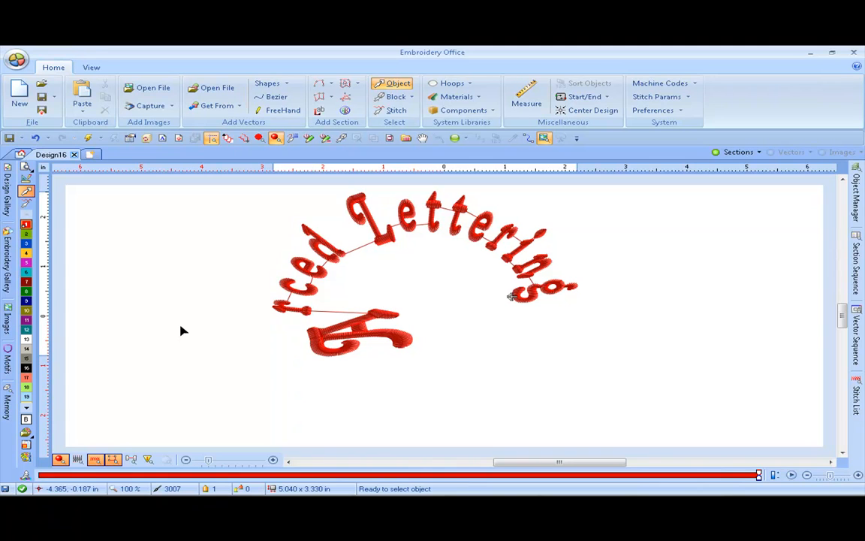
pyautogui.moveTo(505, 242)
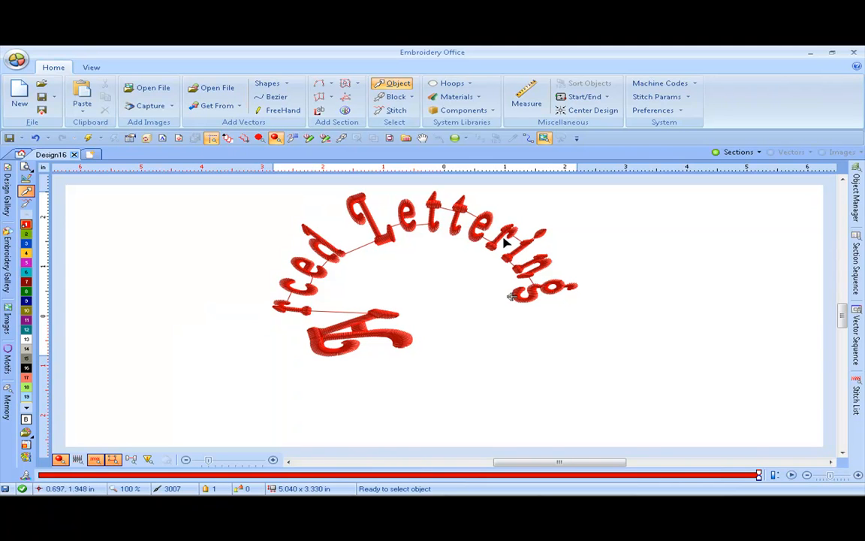
pyautogui.moveTo(799, 174)
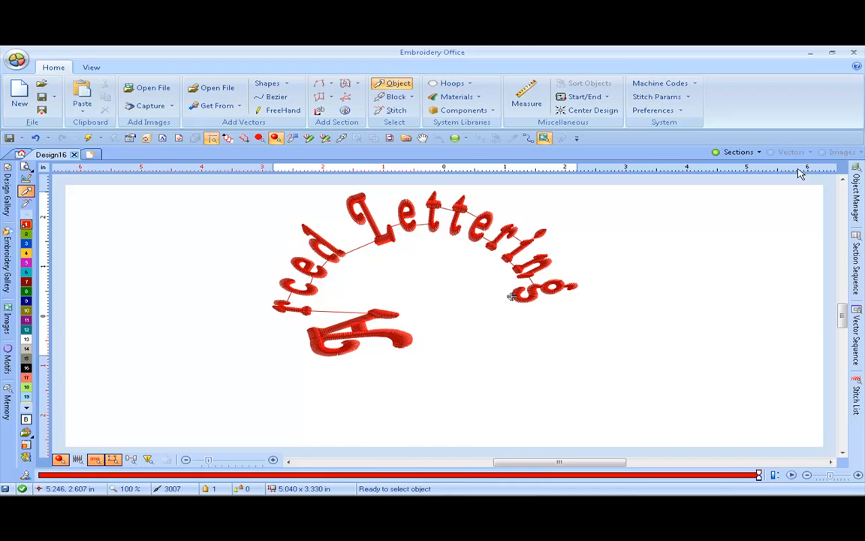
pyautogui.moveTo(857, 188)
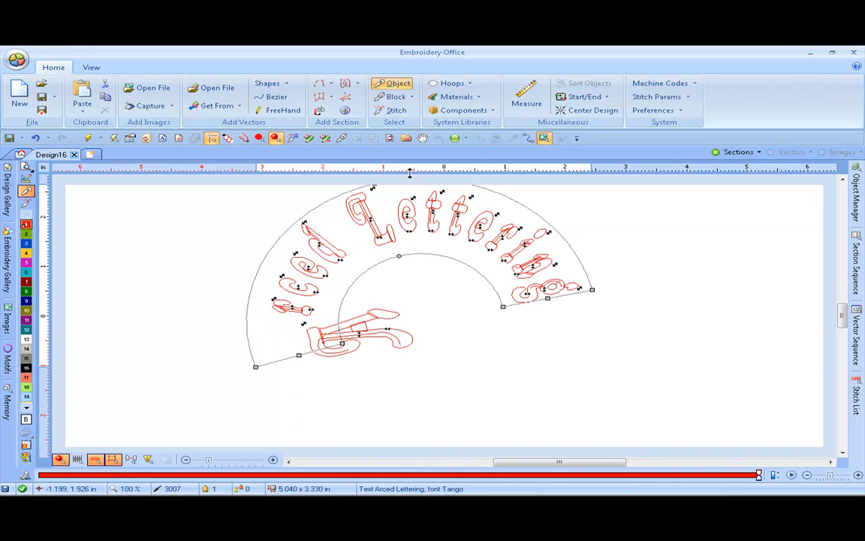
# Step: Reopen the Lettering settings for the arced text
pyautogui.click(98, 67)
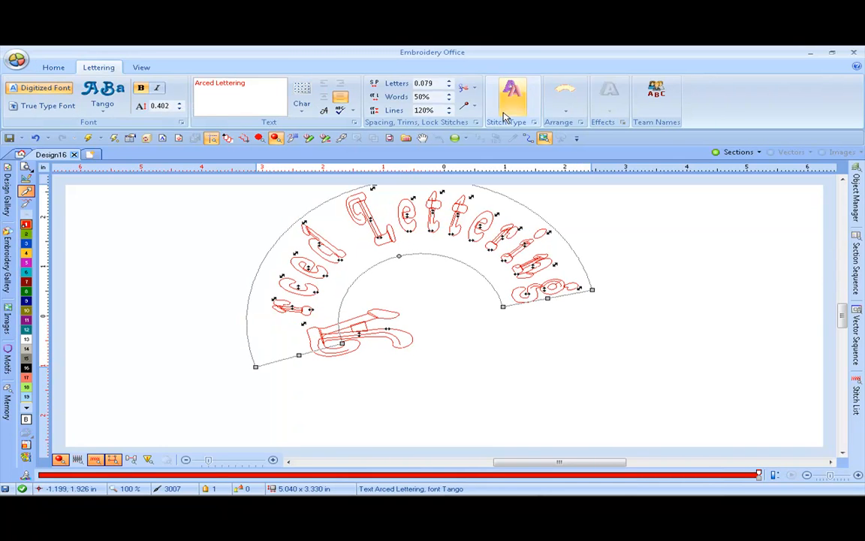
pyautogui.moveTo(513, 101)
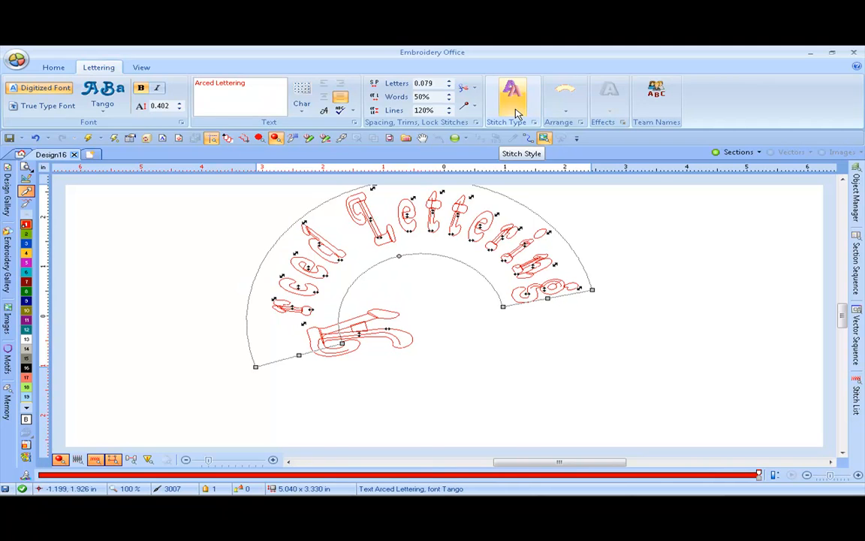
pyautogui.moveTo(193, 217)
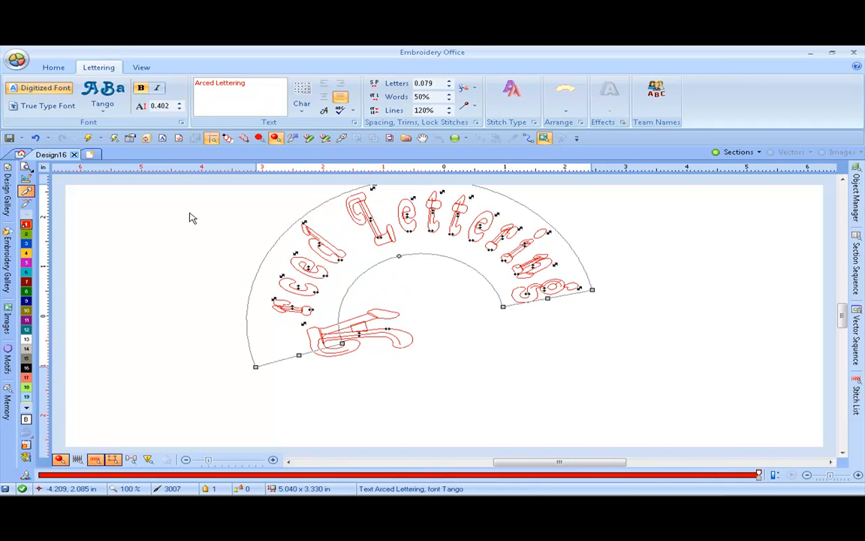